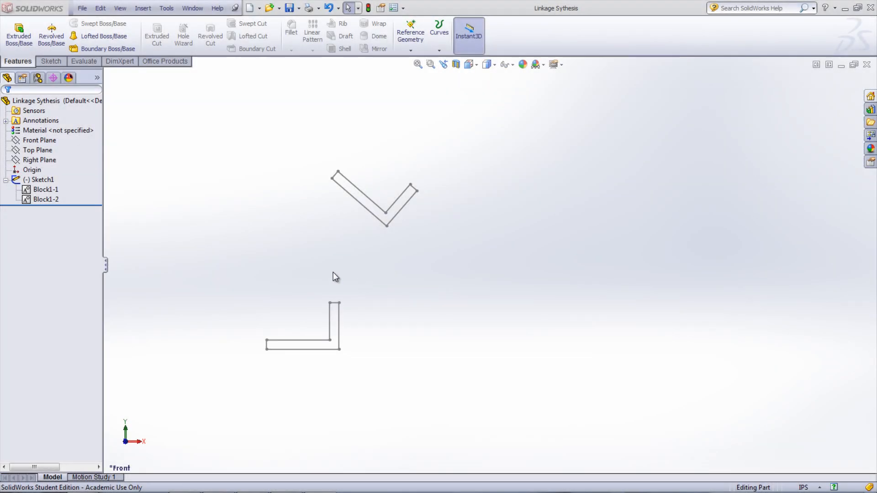
mouse_move(58, 150)
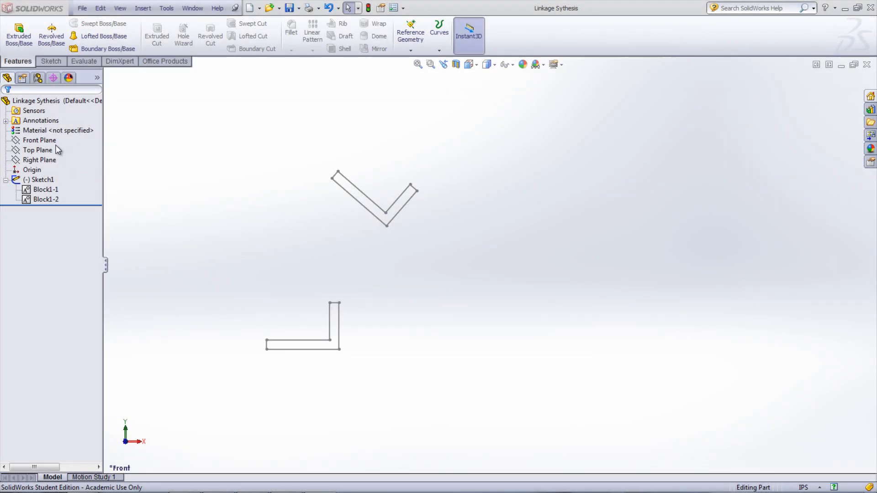
- Open Sketch3 on the Front Plane beside the L and V lift-arm blocks
click(39, 140)
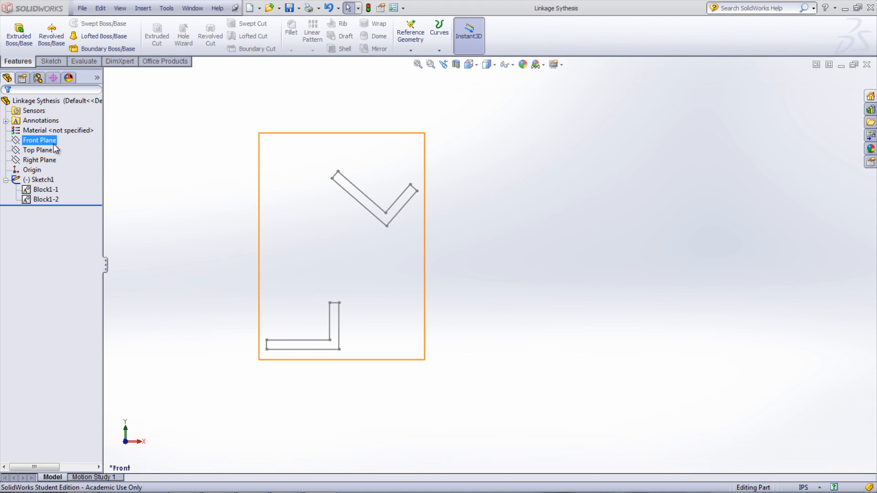
mouse_move(53, 148)
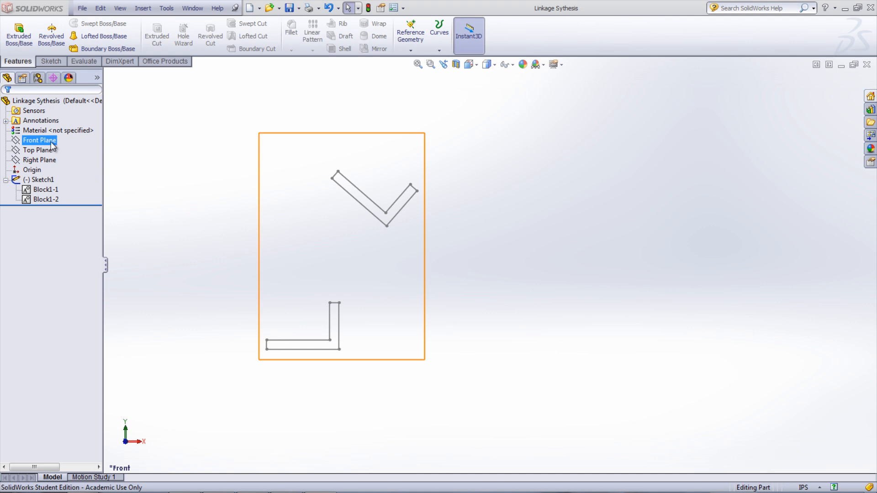
click(39, 140)
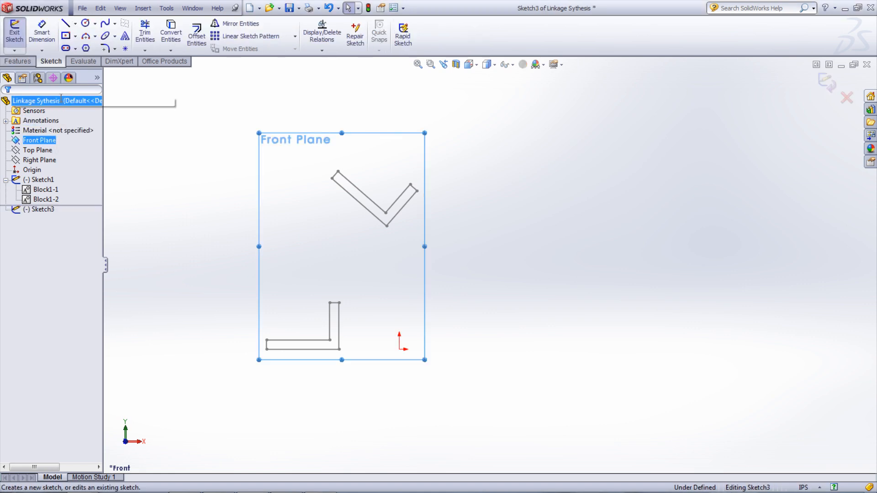
- Draw circles on the L block's corner and V block's vertex and make them Equal (5.00 dia)
click(84, 22)
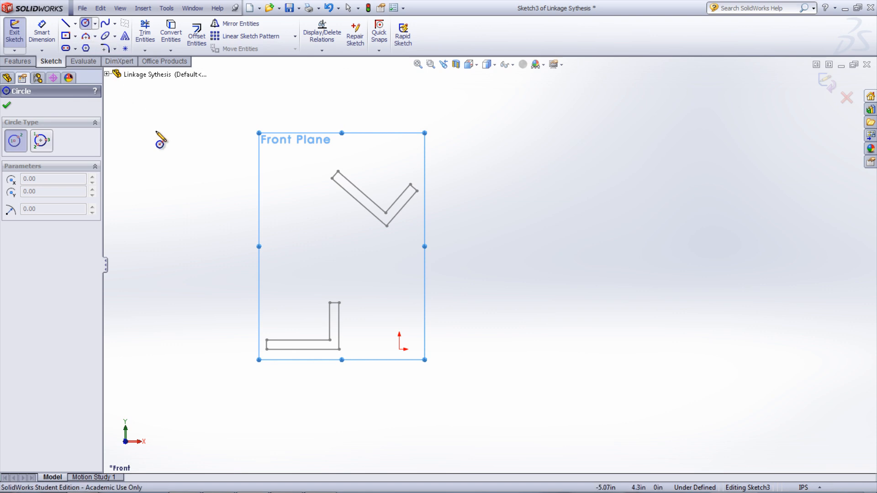
mouse_move(345, 361)
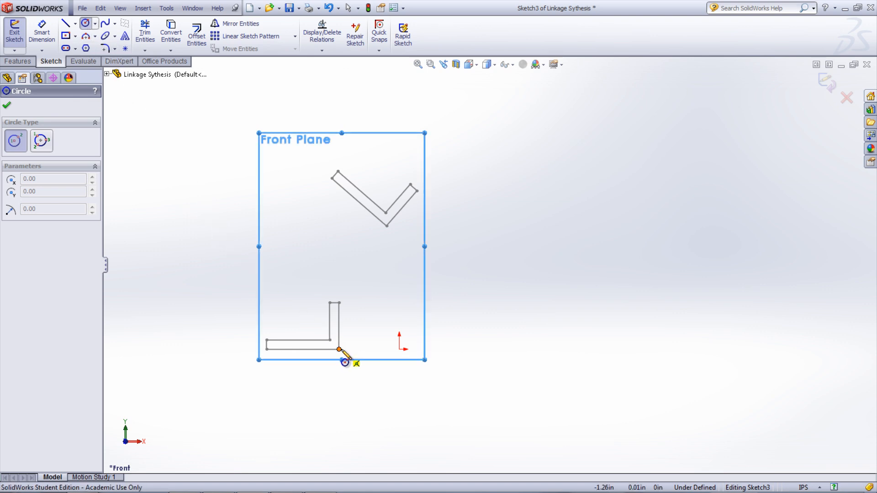
drag(338, 350, 422, 299)
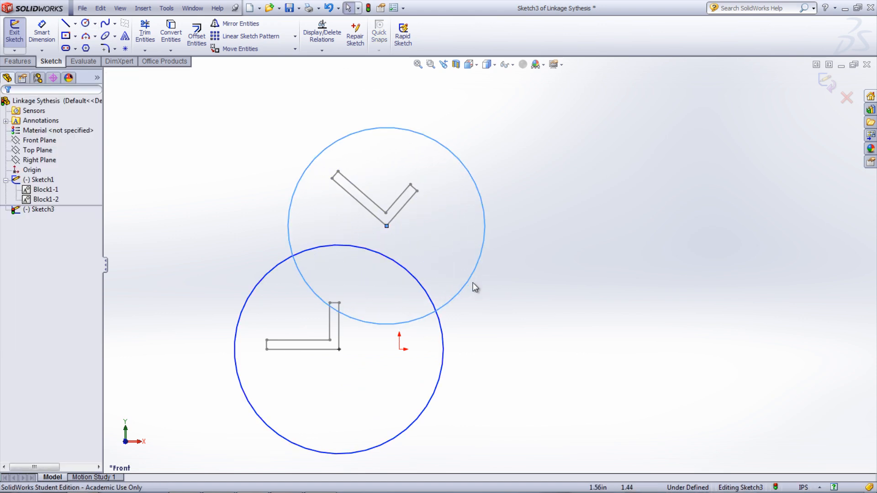
click(441, 333)
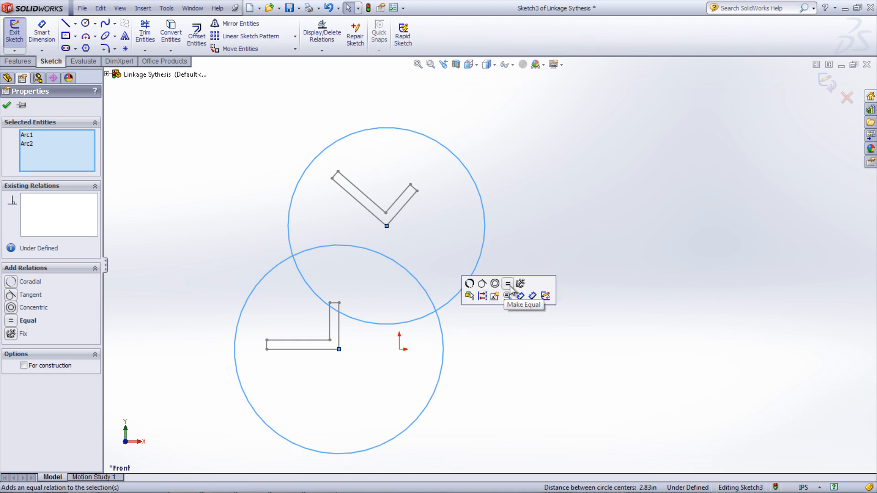
click(507, 283)
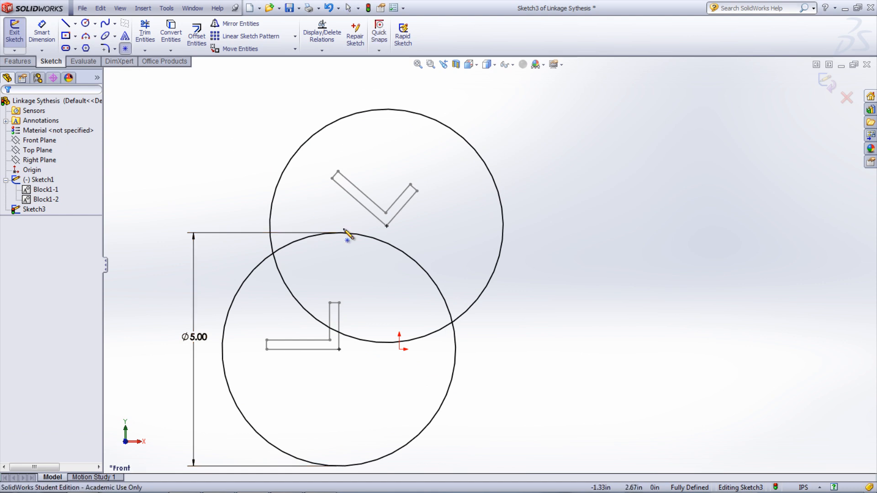
- Add a point with an Intersection relation at the circles' right crossing and exit Sketch3
click(457, 326)
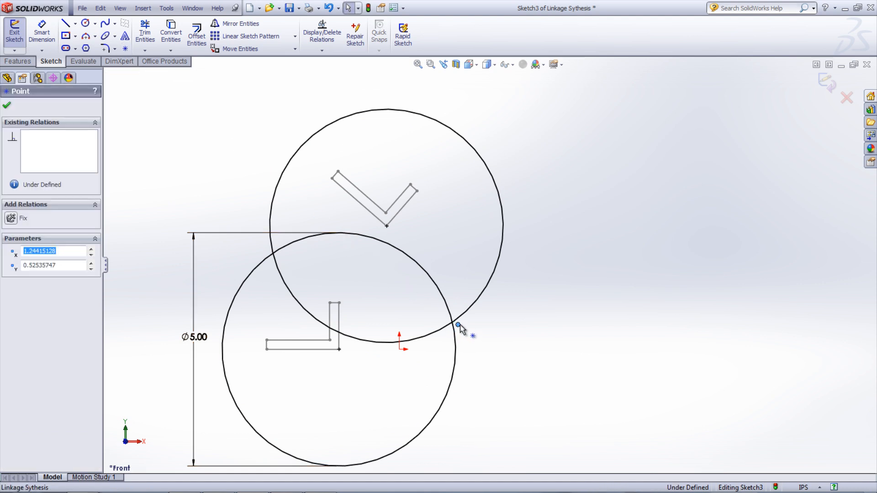
click(457, 325)
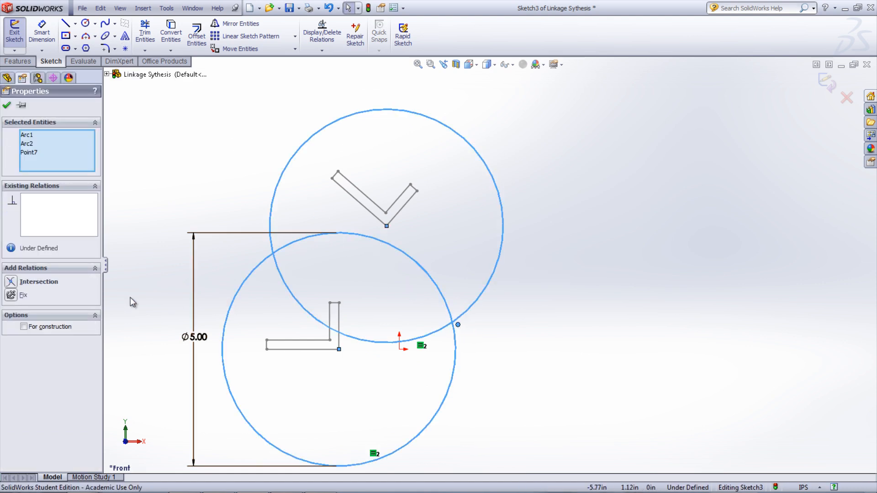
click(11, 282)
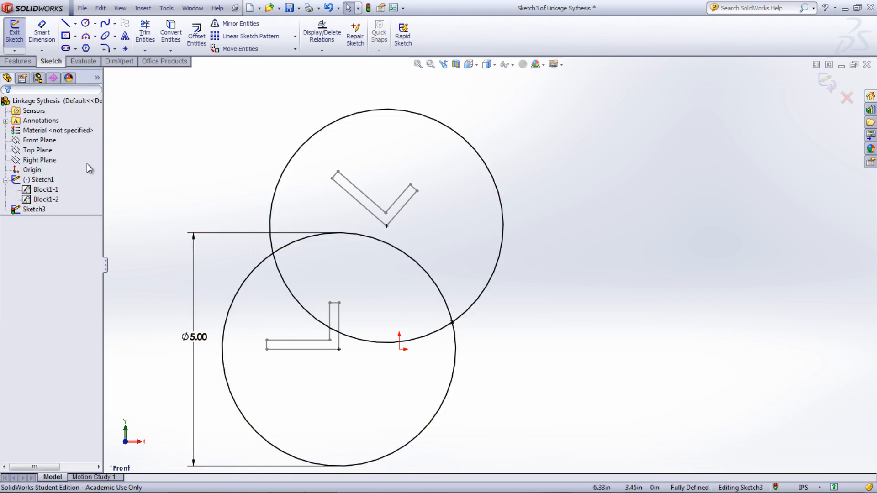
mouse_move(67, 137)
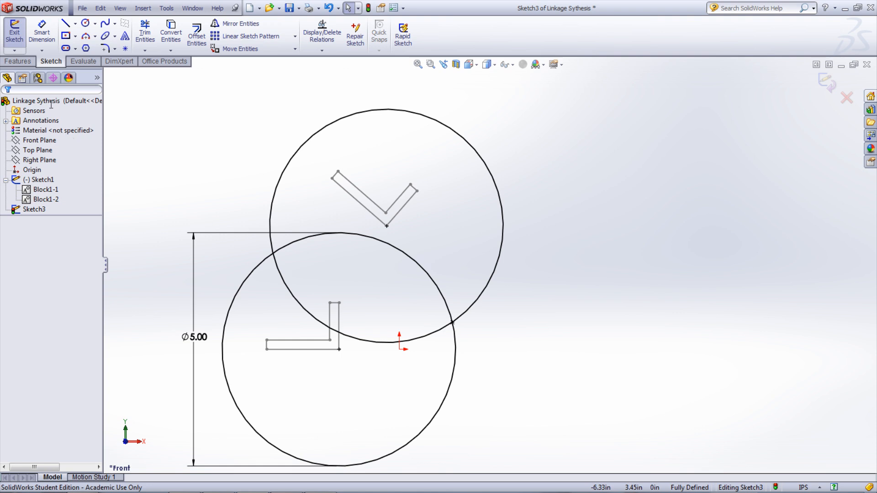
click(14, 32)
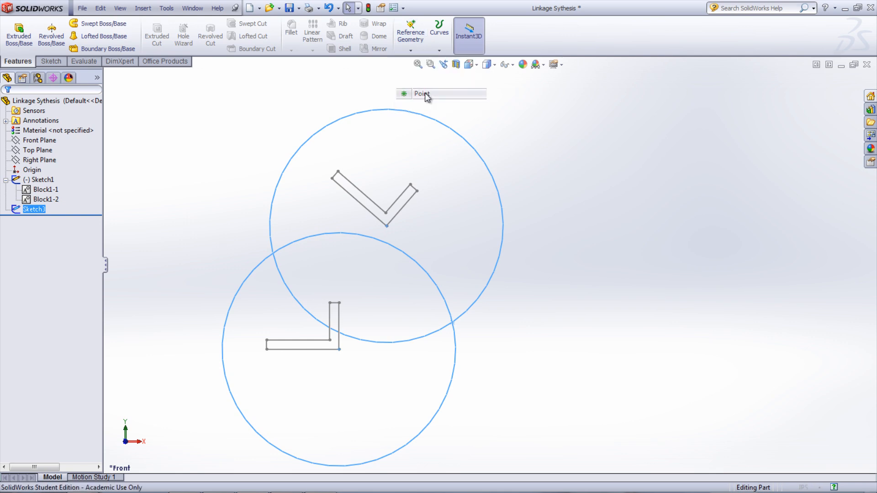
- Try a Reference Geometry point at the crossing, then bring up Sketch3's context options
click(422, 93)
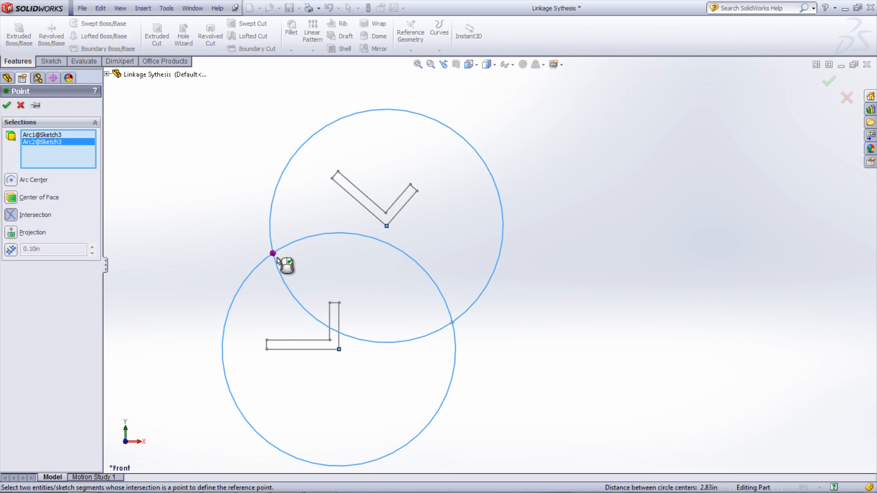
right_click(34, 209)
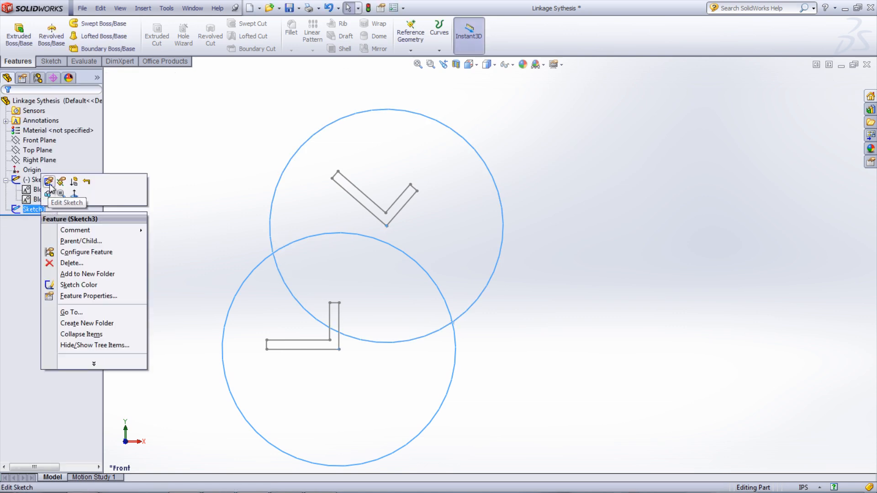
- Edit Sketch3 to add a larger equal circle pair with a point locked at their intersection
click(49, 181)
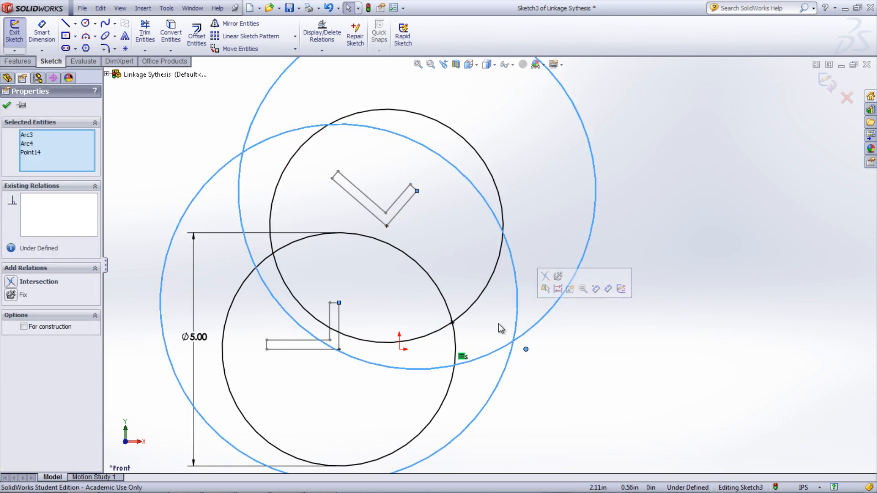
click(11, 281)
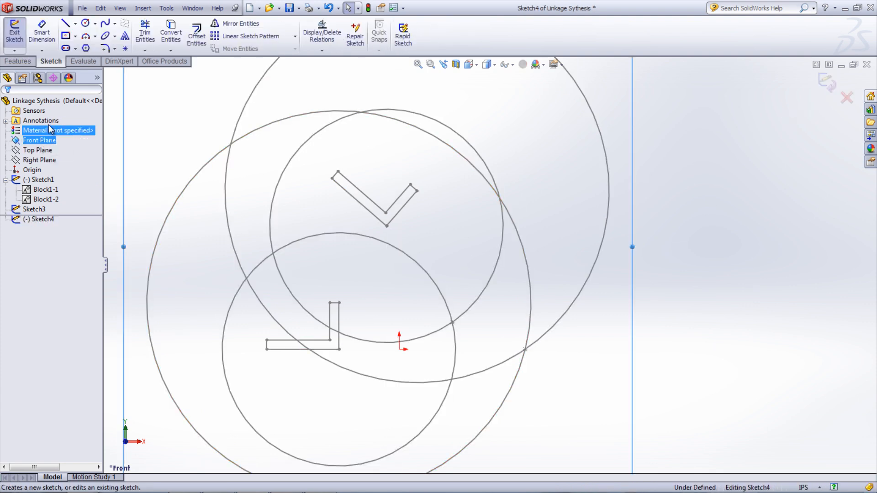
- Draw two lines from the L block's top and corner points to the two pivot points
click(65, 23)
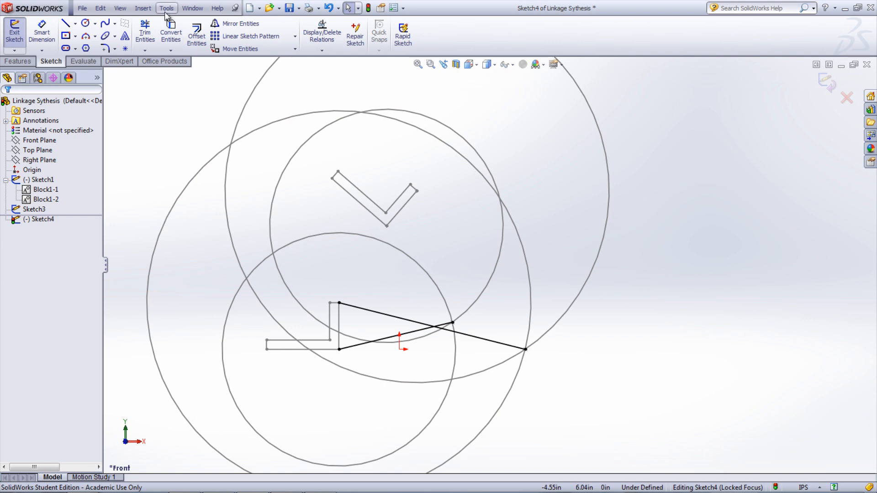
click(167, 8)
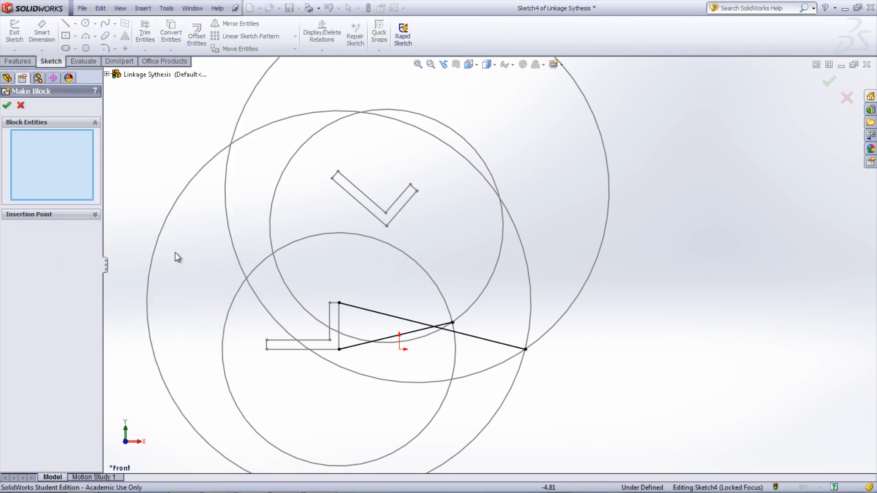
- Make the long line Block8-1 and the short line Block9-1
click(431, 335)
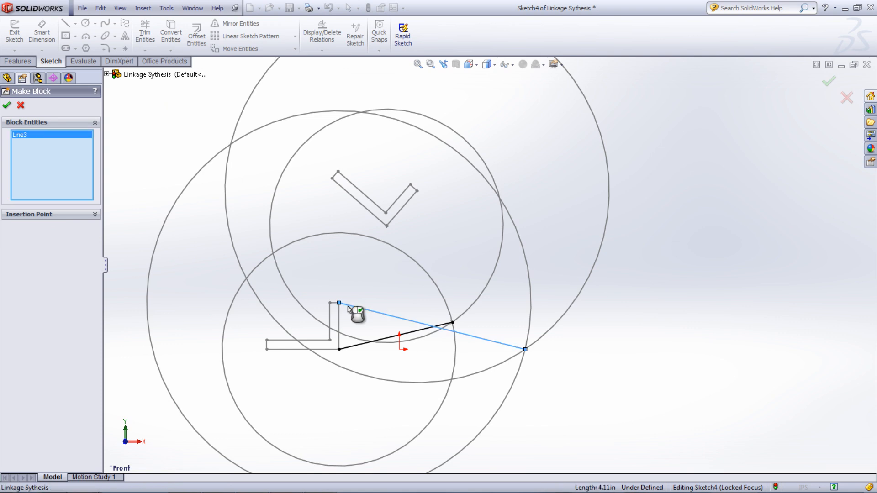
click(6, 105)
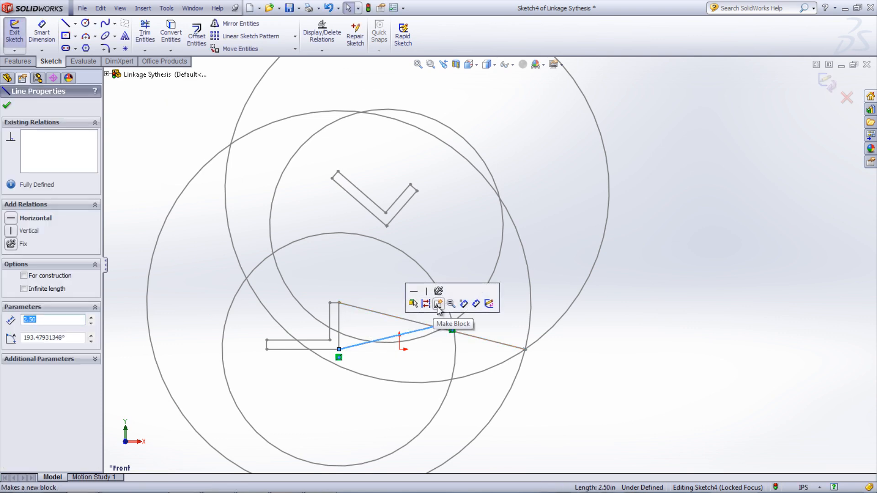
click(438, 303)
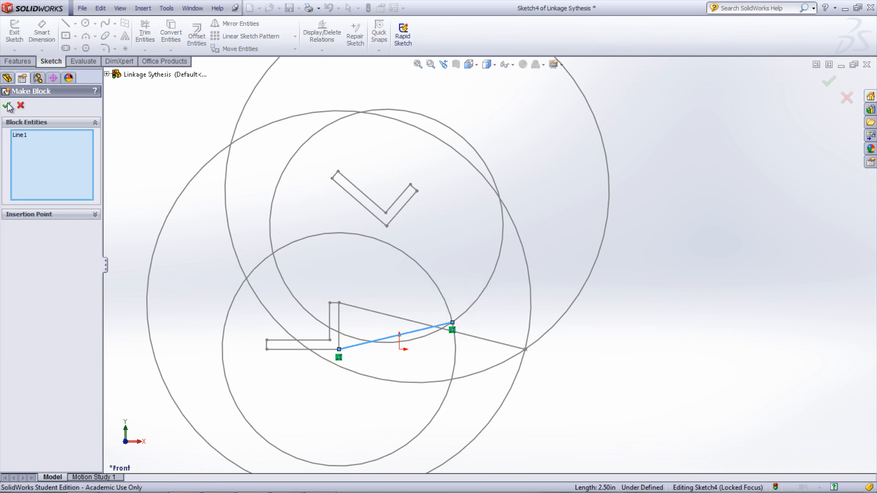
click(8, 107)
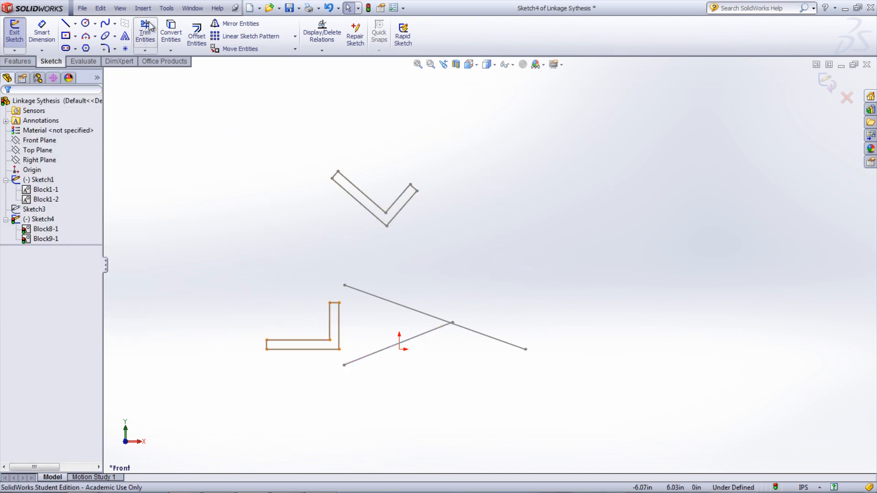
- Exit Sketch4 and hide Sketch3 so only the arm and line blocks show
click(165, 8)
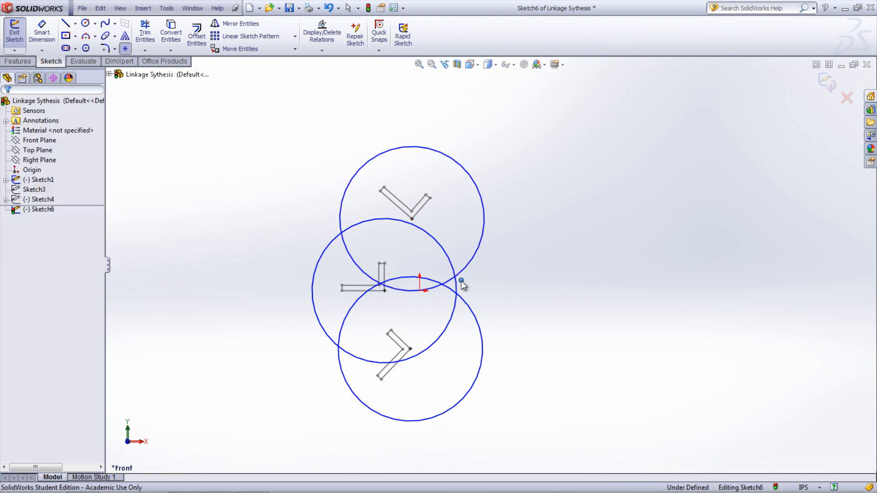
- Place a point at the three circles' crossing and make it coincident with the lower circle
click(462, 280)
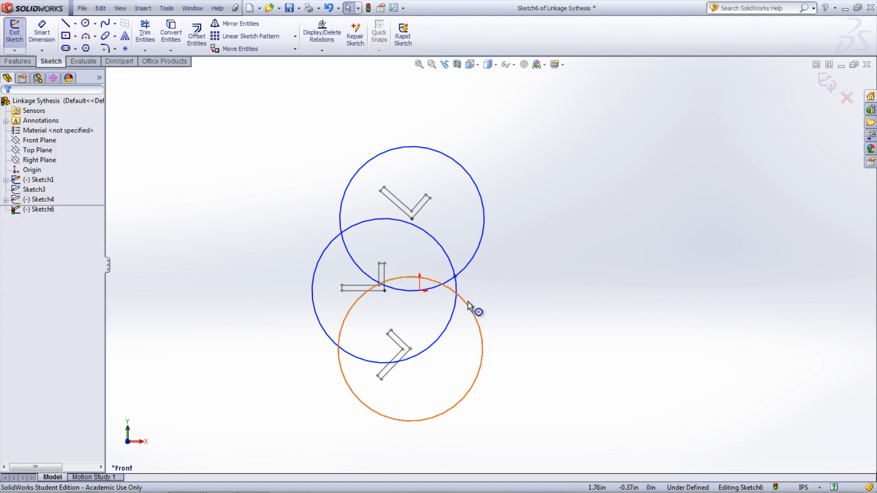
click(453, 279)
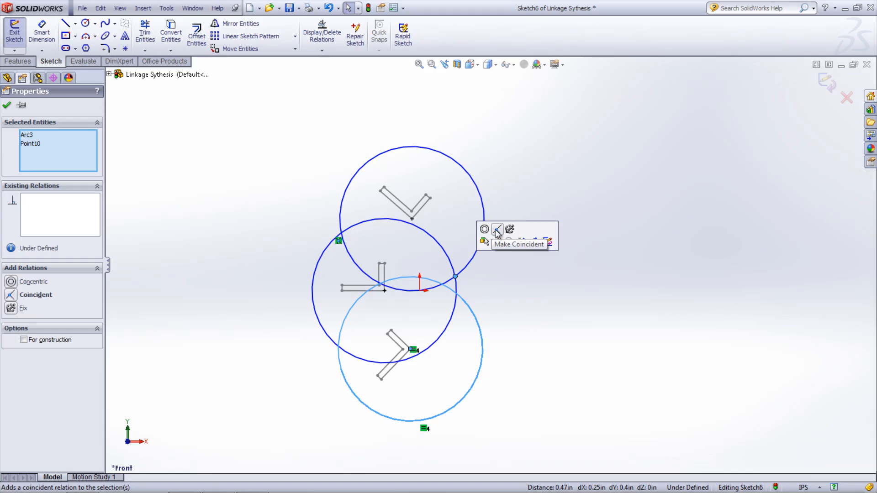
click(497, 229)
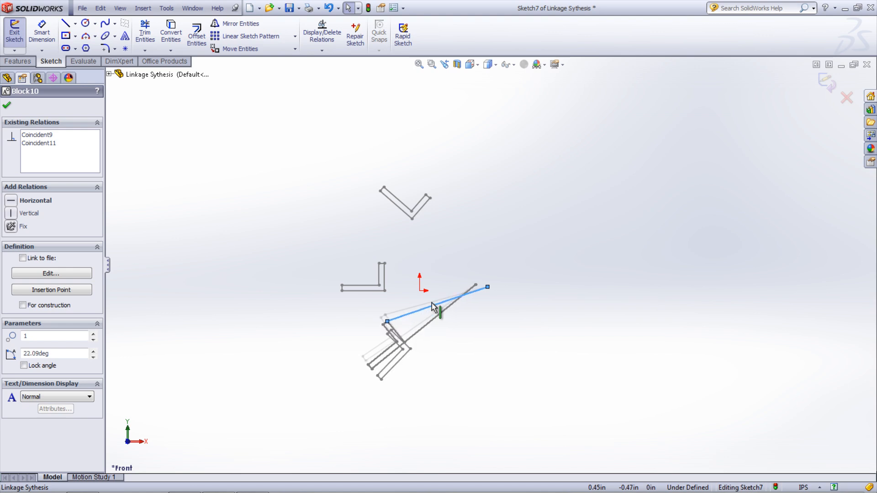
- Rotate Block10 about its pivot to about 348° so its end meets the L-shaped arm
drag(439, 310, 439, 282)
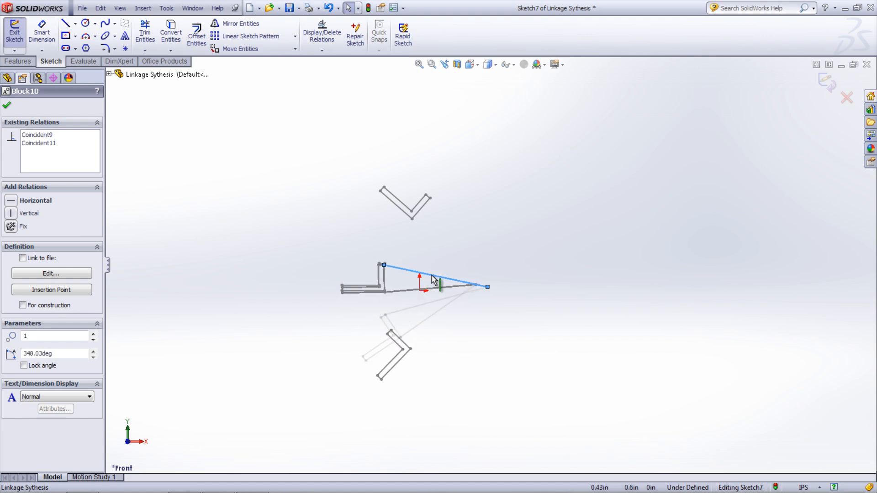